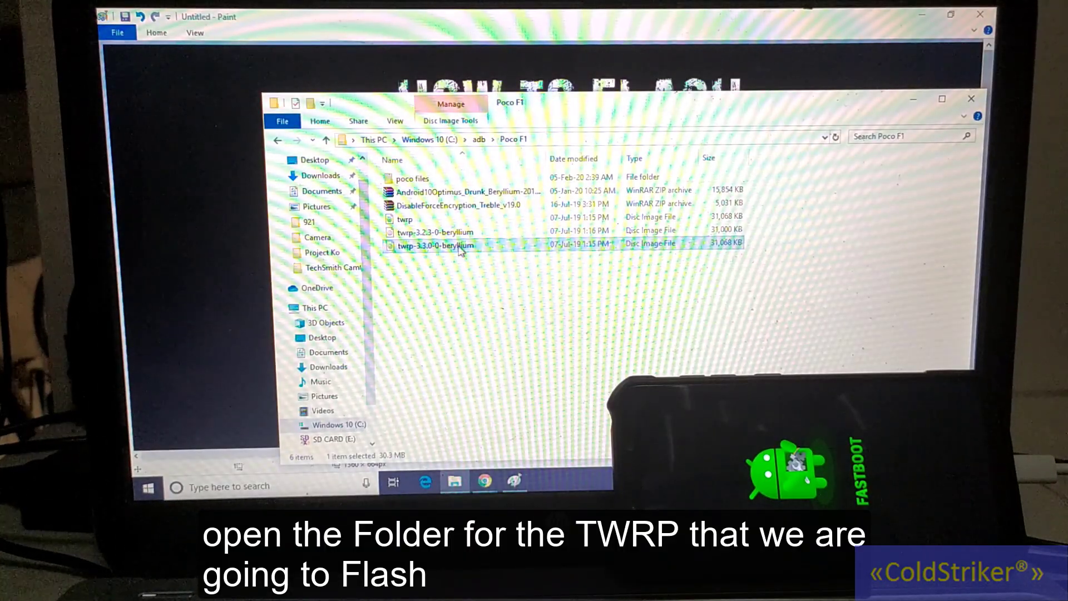
mouse_move(460, 250)
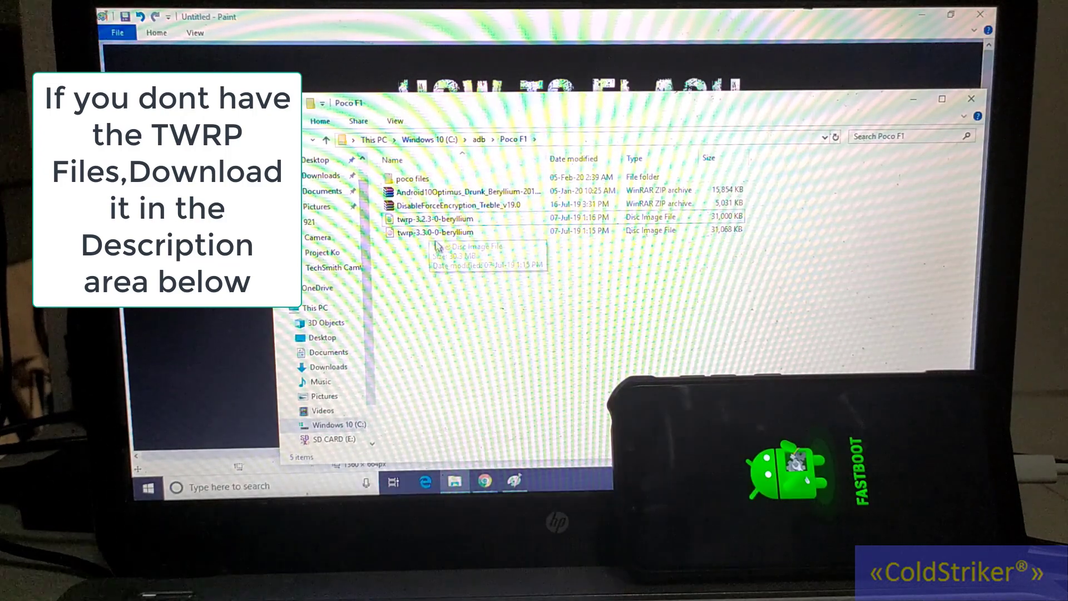
- Copy the twrp-3.3.0-0-beryllium image and rename the duplicate to twrp
right_click(435, 233)
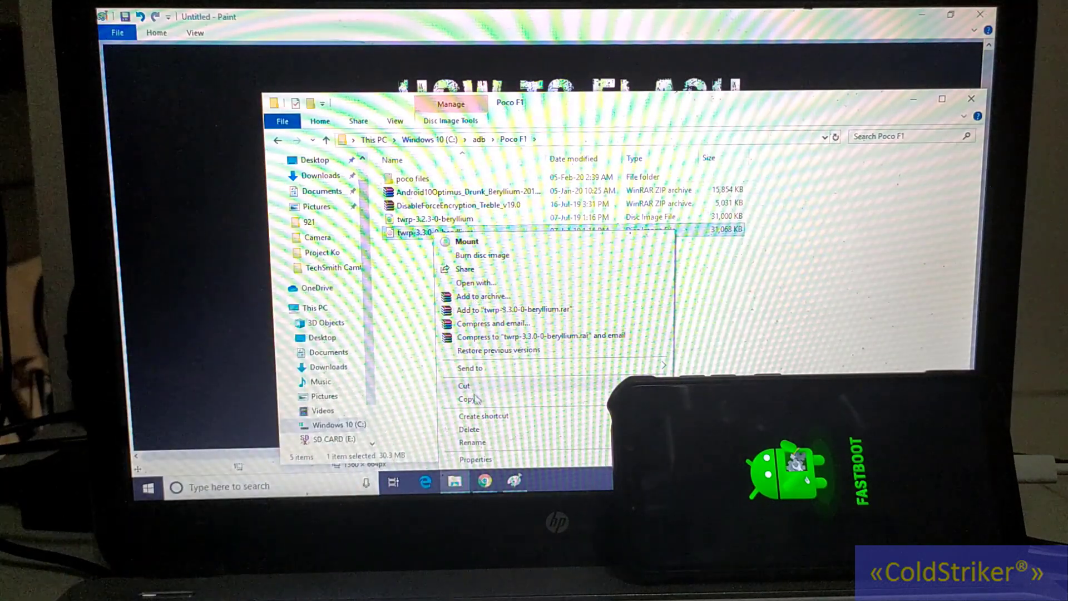
click(465, 398)
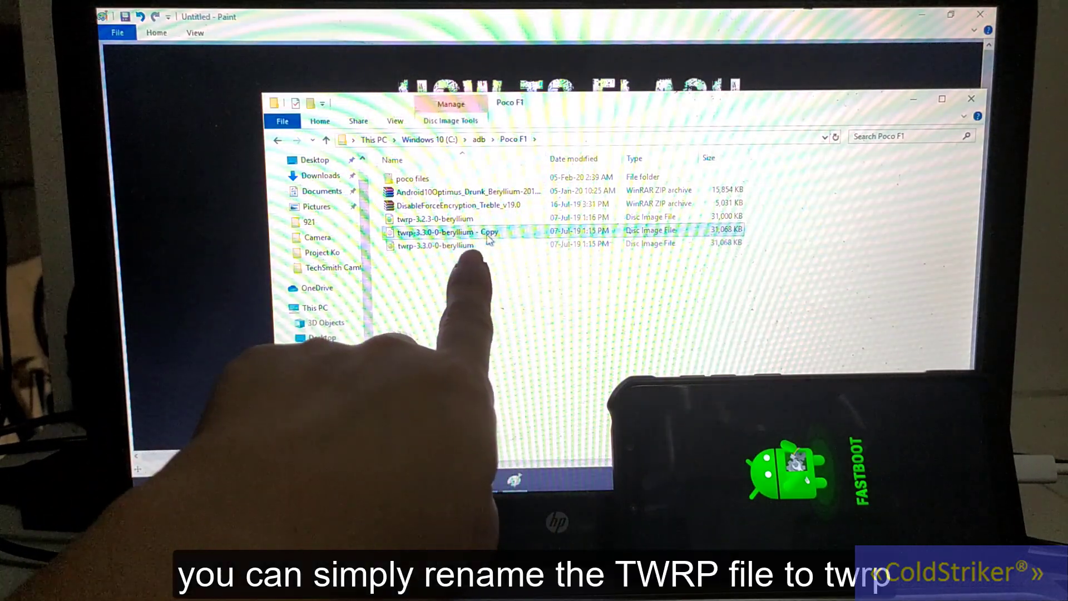
right_click(443, 232)
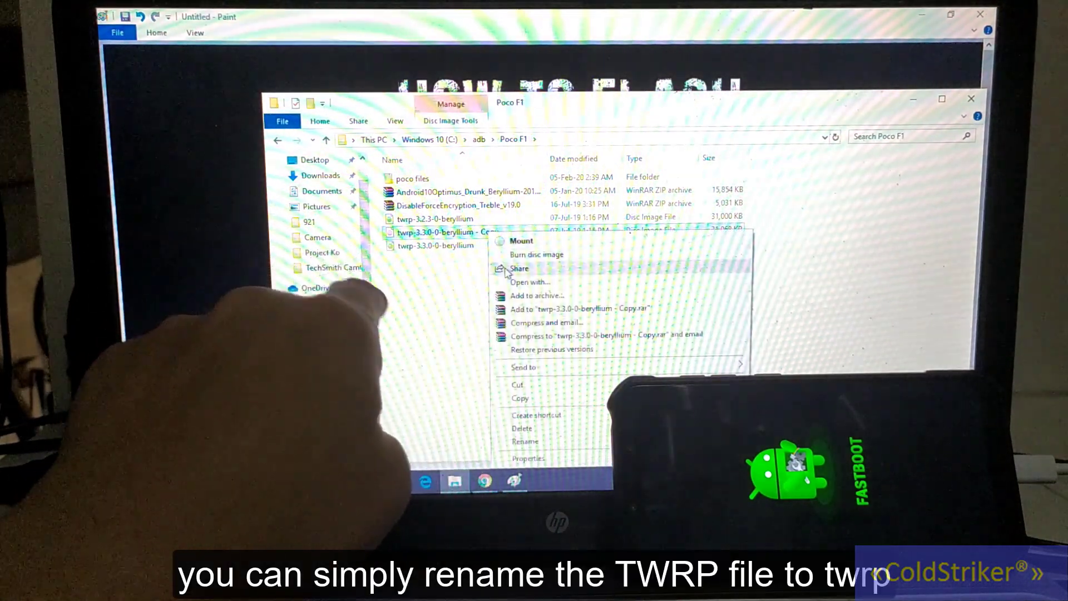
click(526, 440)
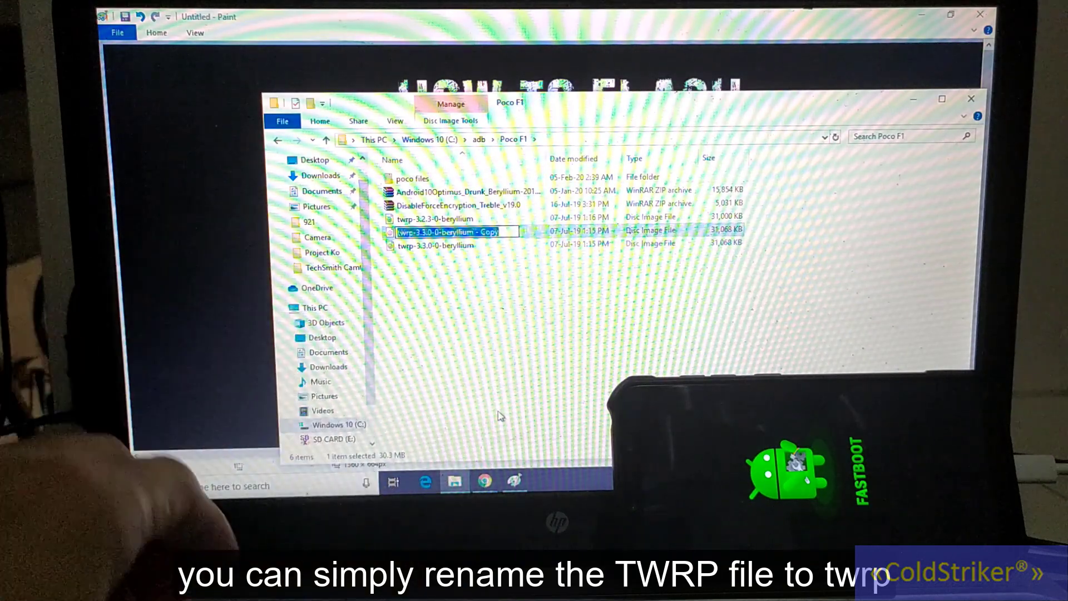
text(twrp)
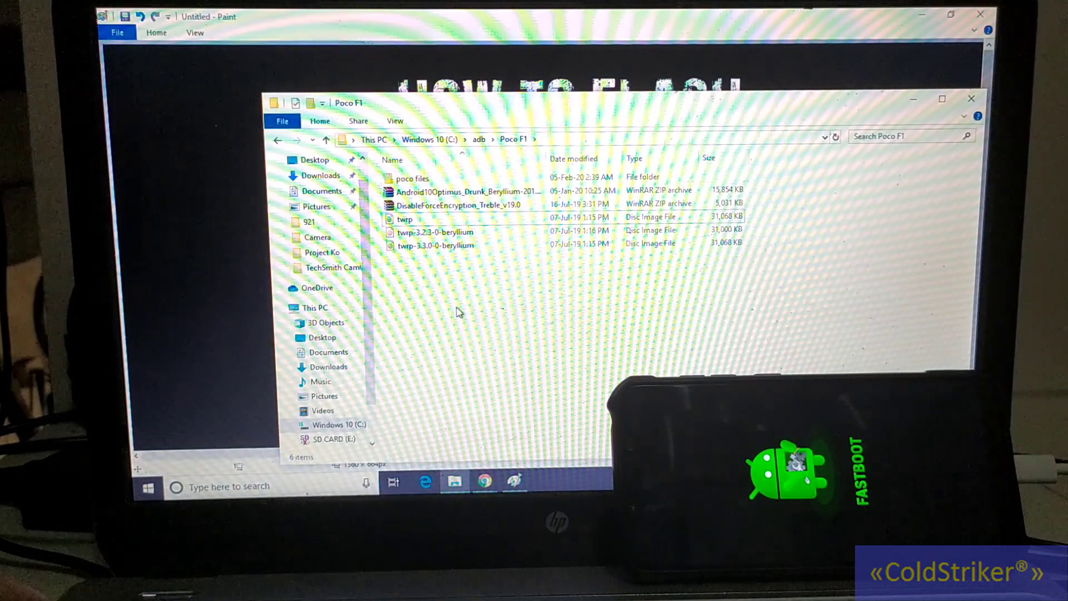
- Launch a PowerShell window rooted at C:\adb\Poco F1 from the folder's context menu
right_click(457, 312)
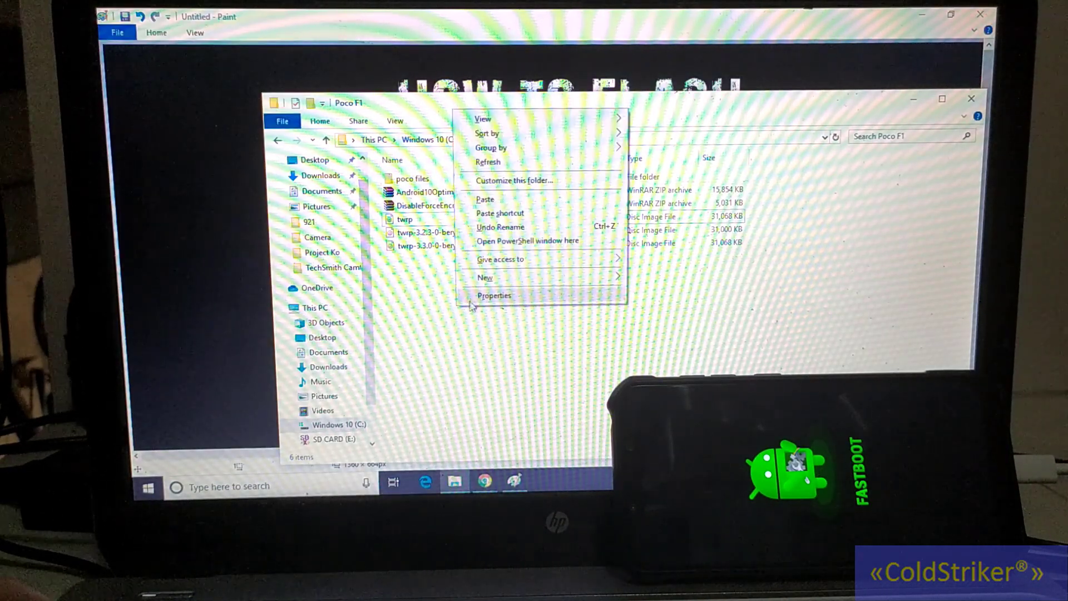
mouse_move(545, 240)
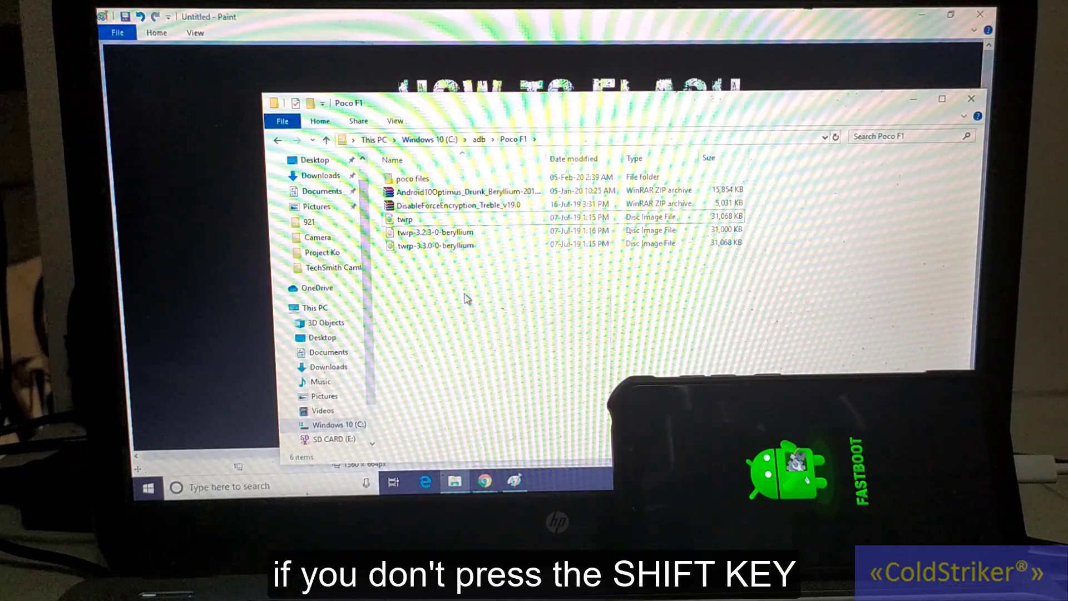
right_click(466, 299)
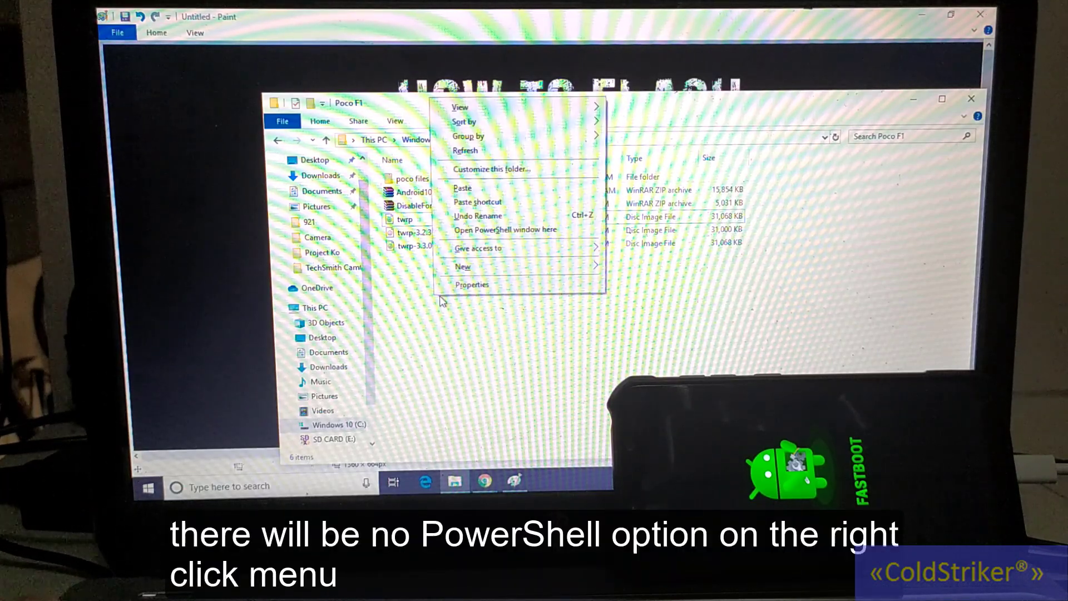
mouse_move(516, 229)
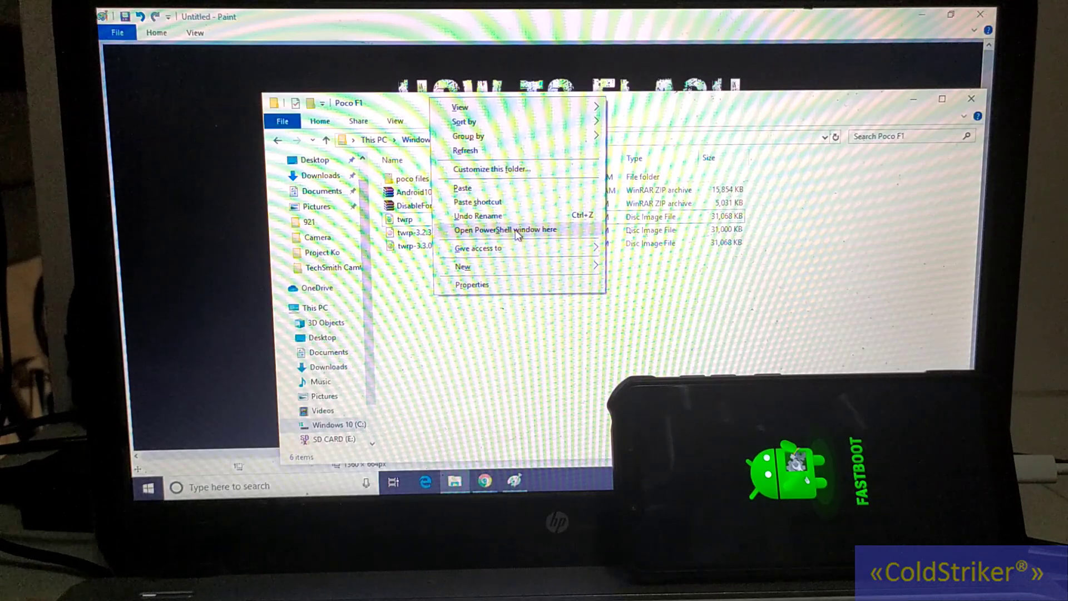
click(505, 230)
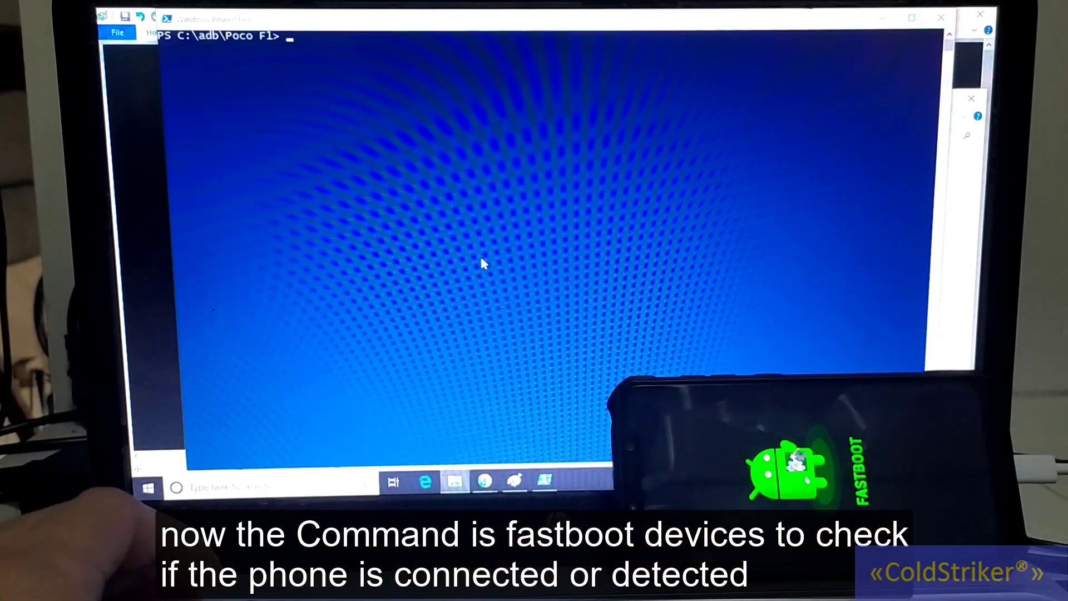
- Run fastboot devices to confirm the phone is detected
text(fas)
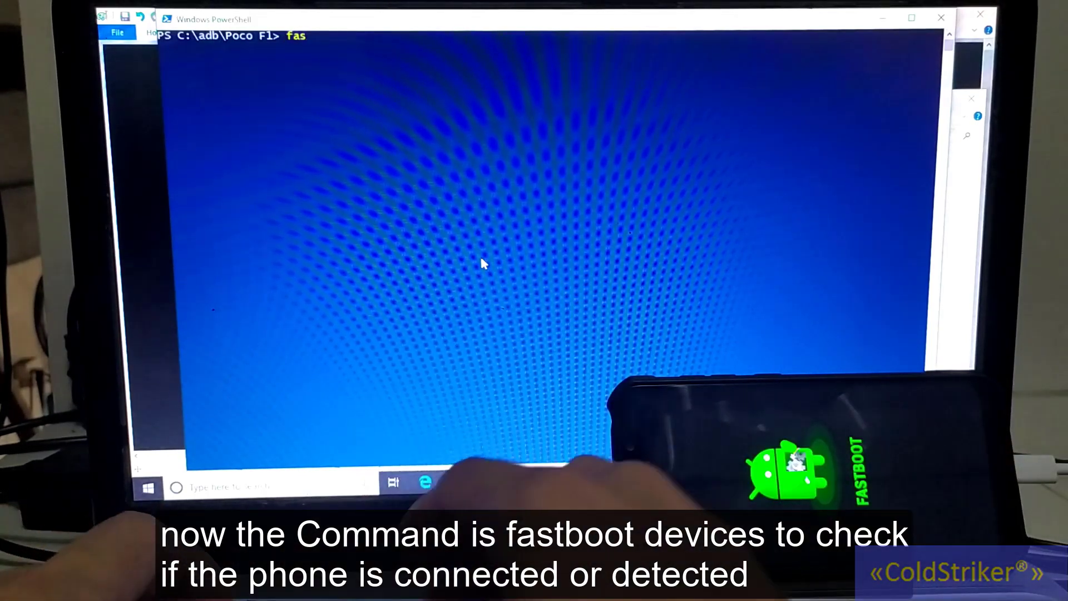
text(tboot)
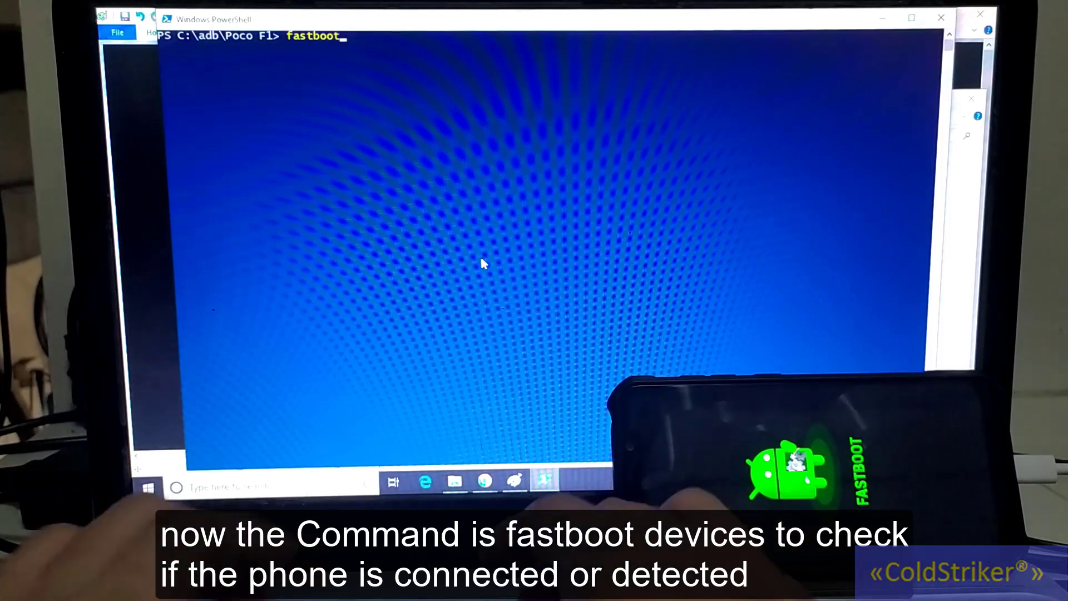
text(devices)
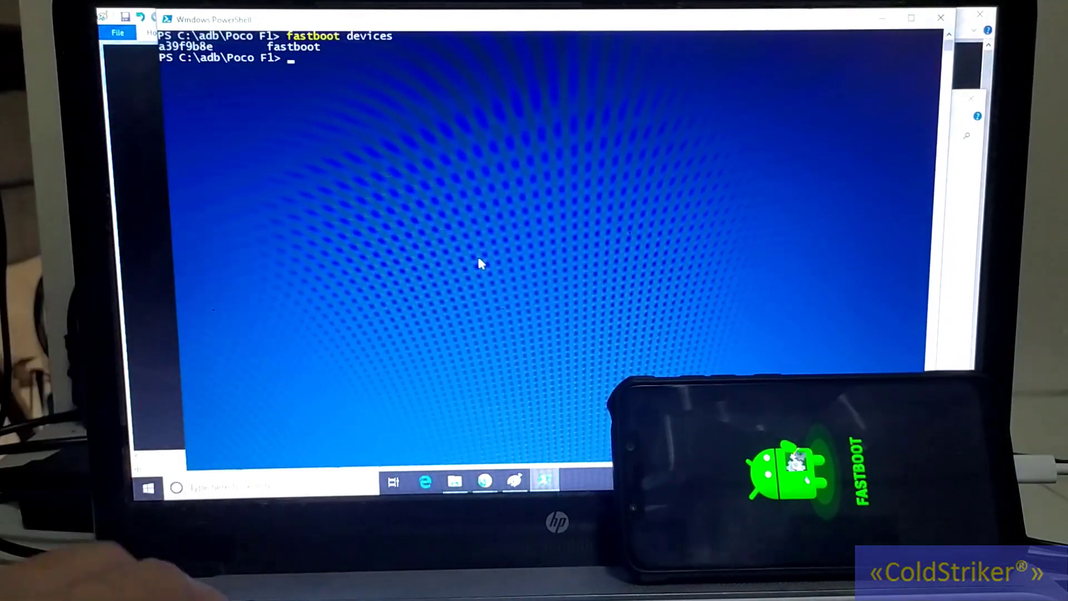
- Write out fastboot flash recovery twrp.img at the prompt without running it
text(fas)
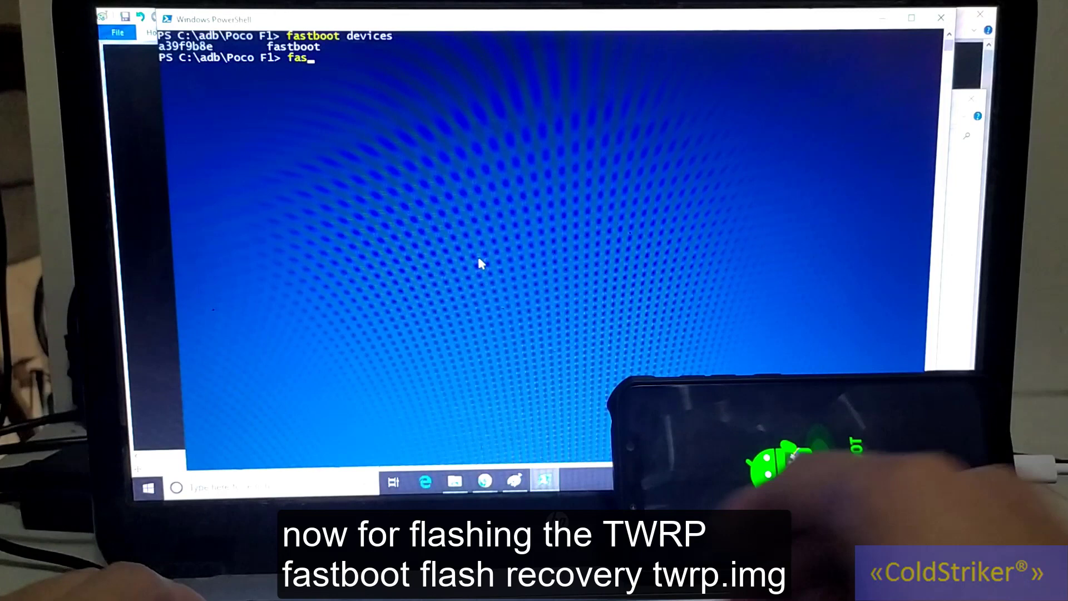
text(tboot)
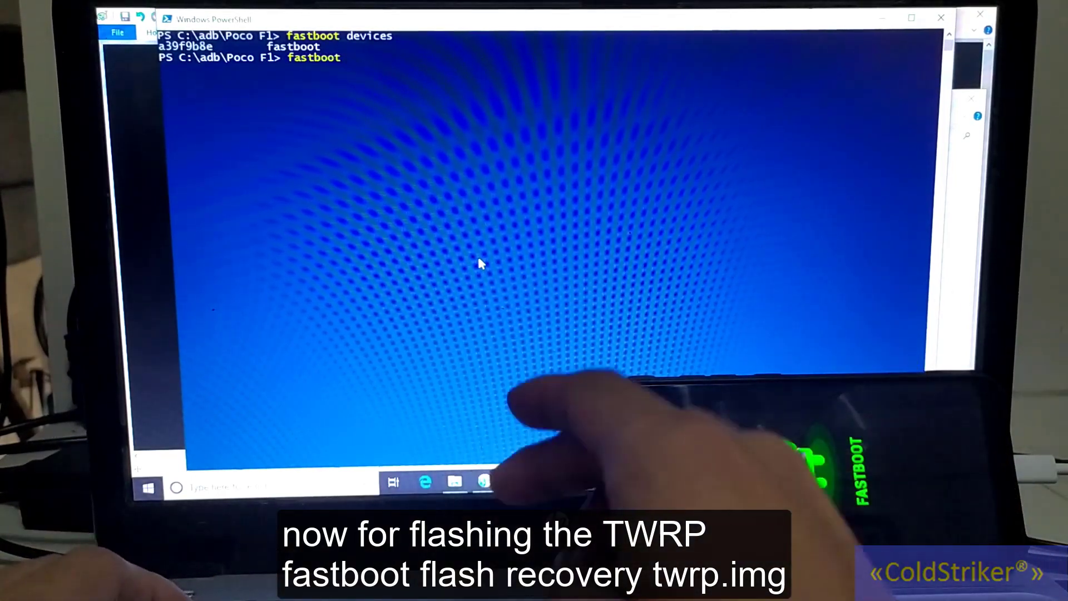
text(flash)
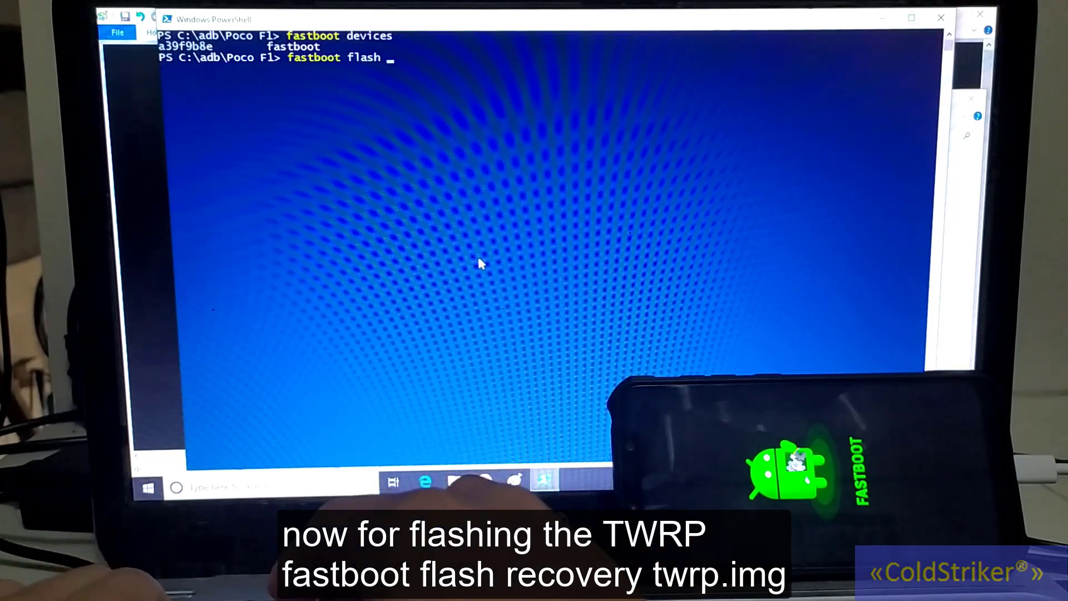
text(recovery)
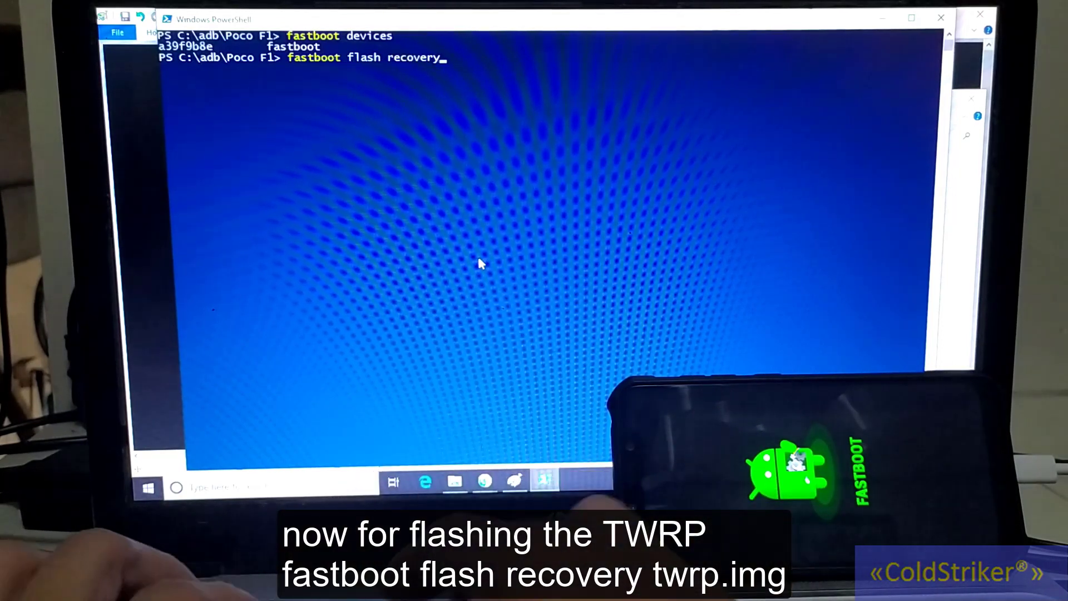
text(twrp)
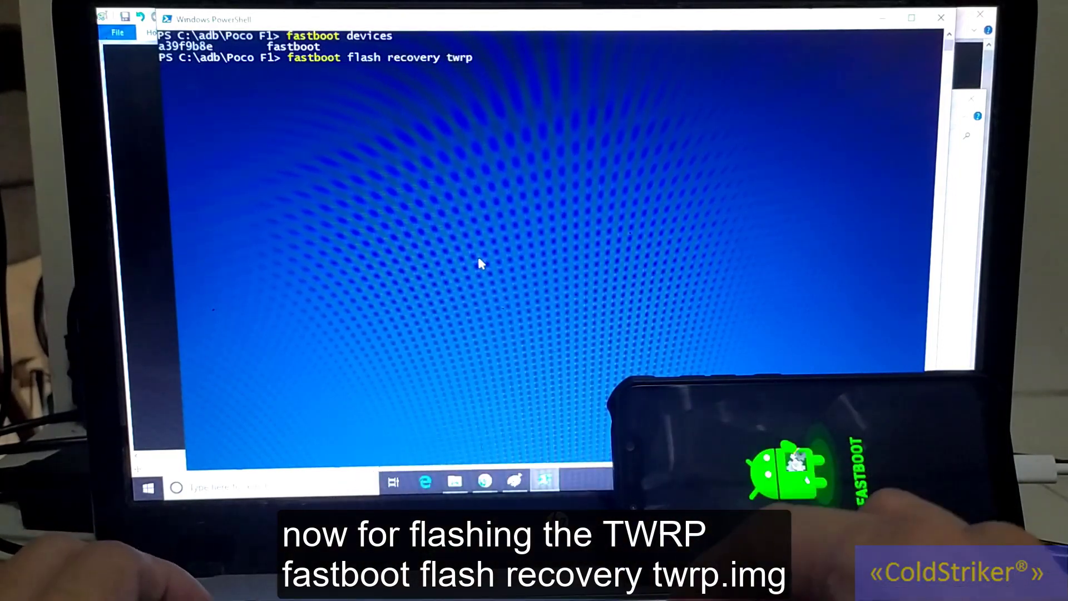
text(.img)
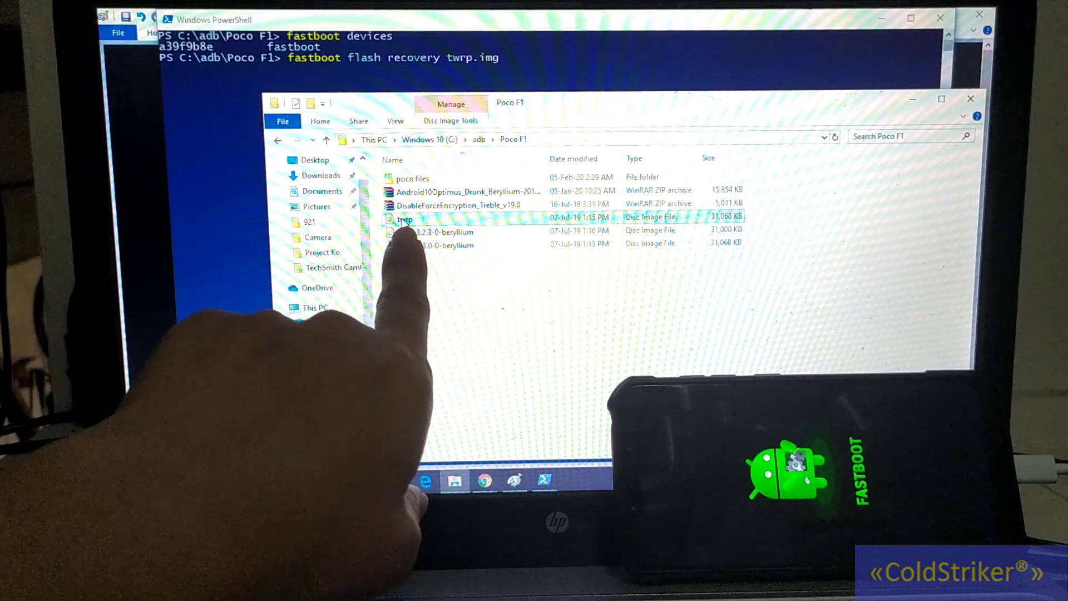
mouse_move(405, 220)
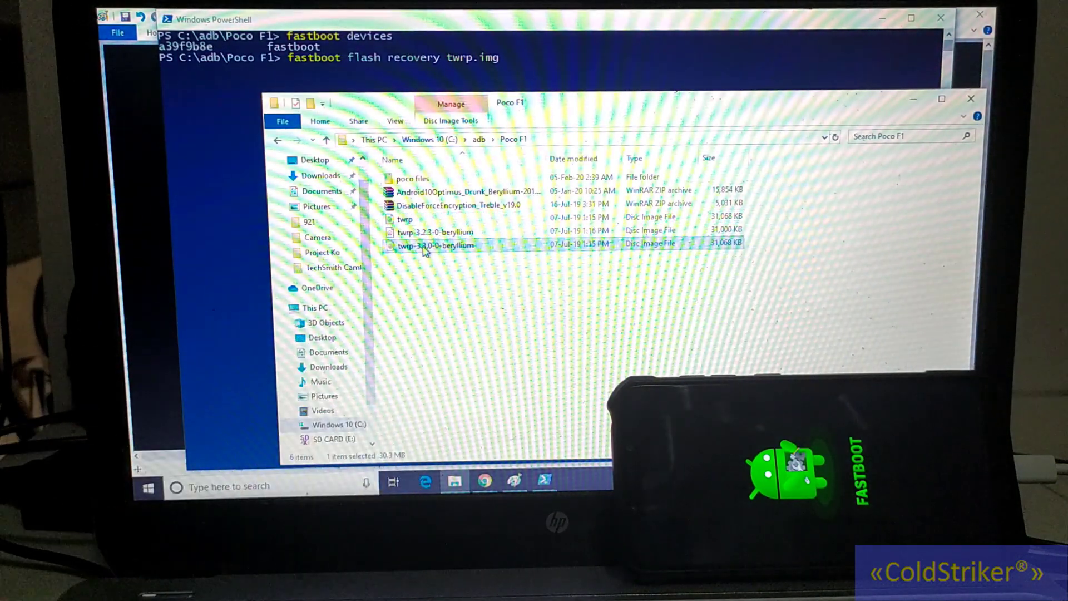
right_click(437, 243)
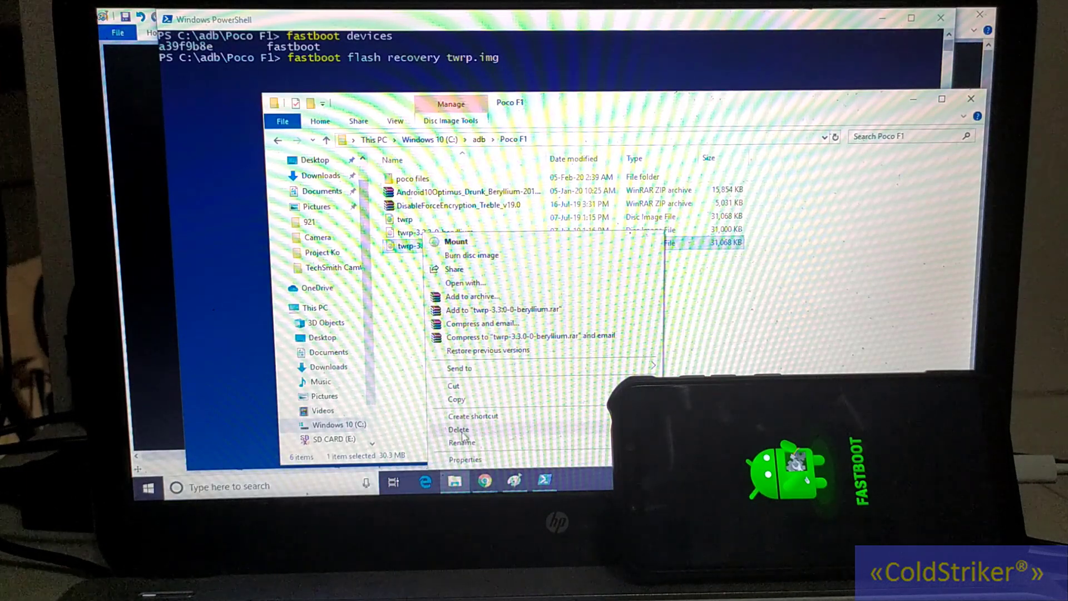
click(462, 442)
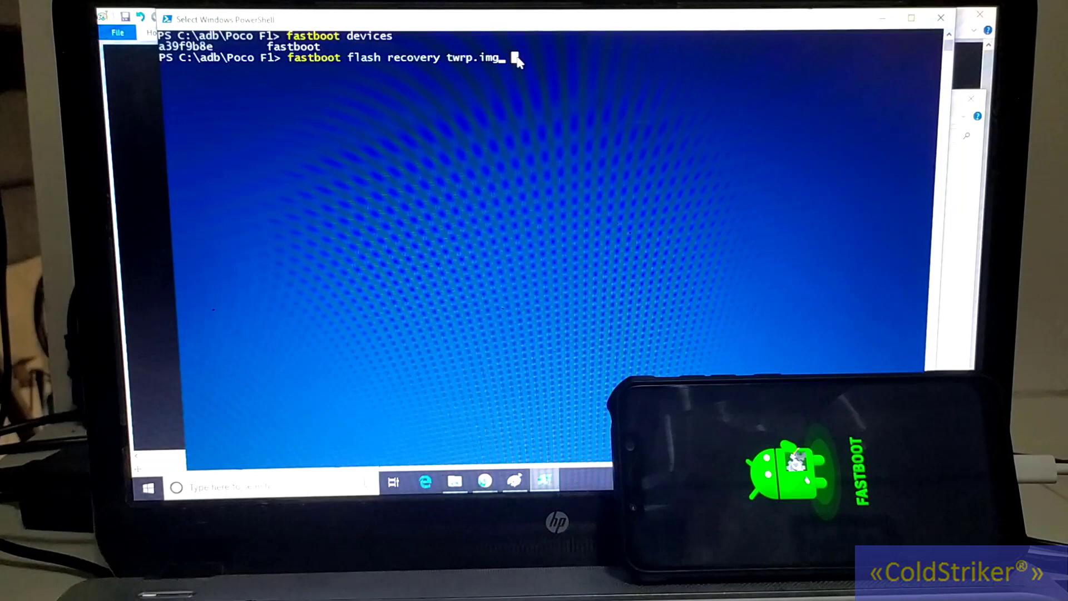
key(BackSpace)
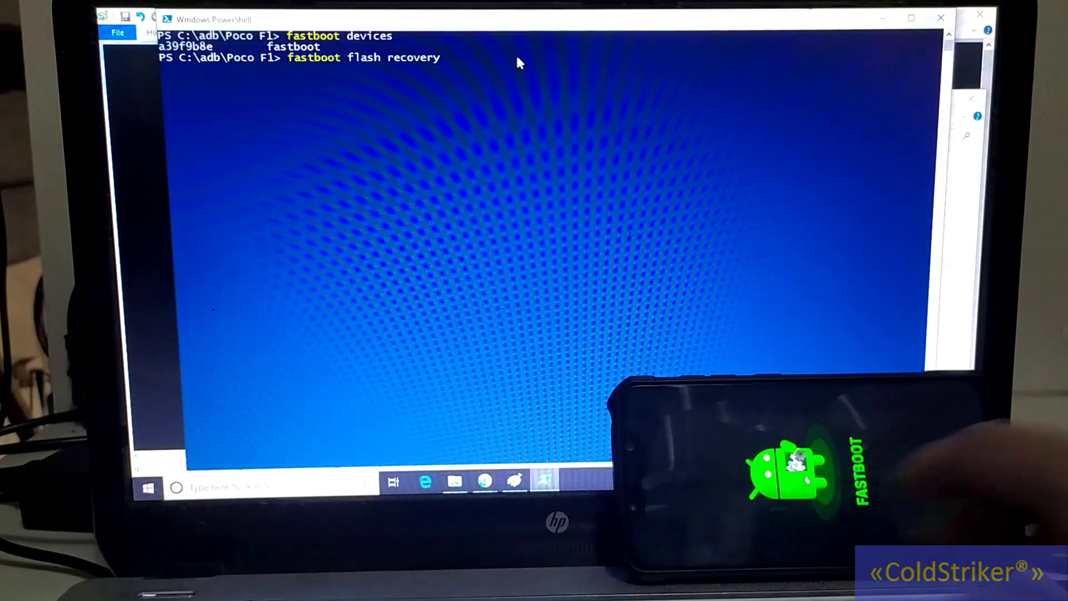
text(twrp-3.3.0-0-beryllium)
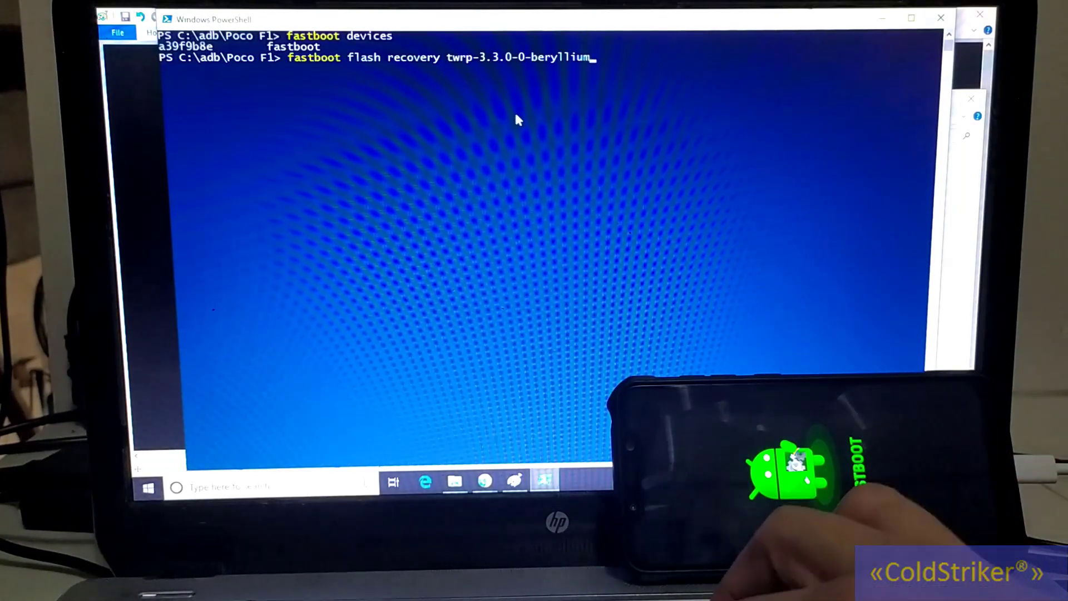
text(.img)
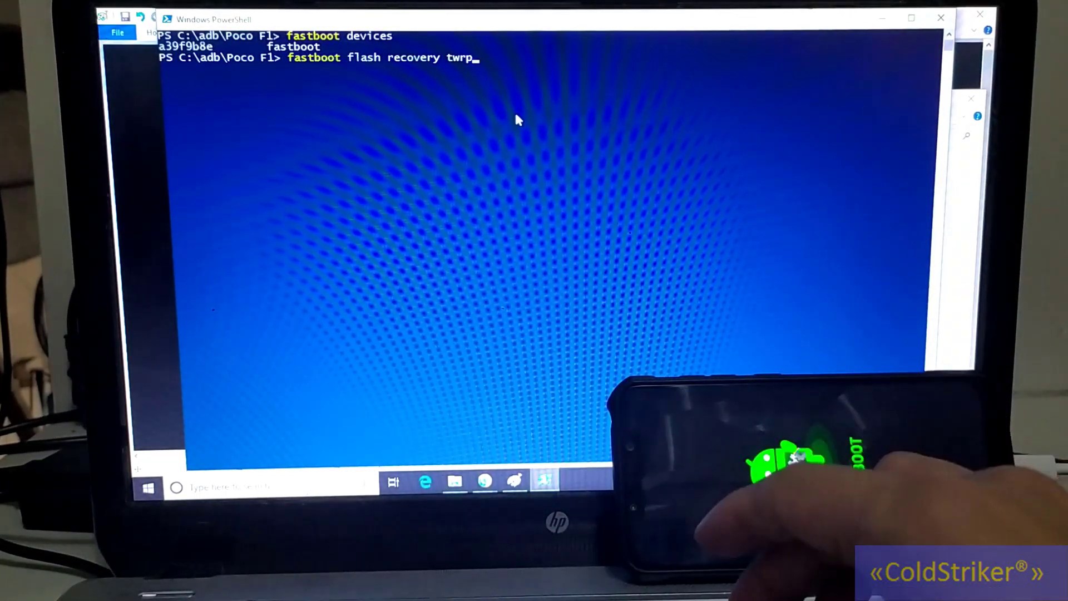
text(.i)
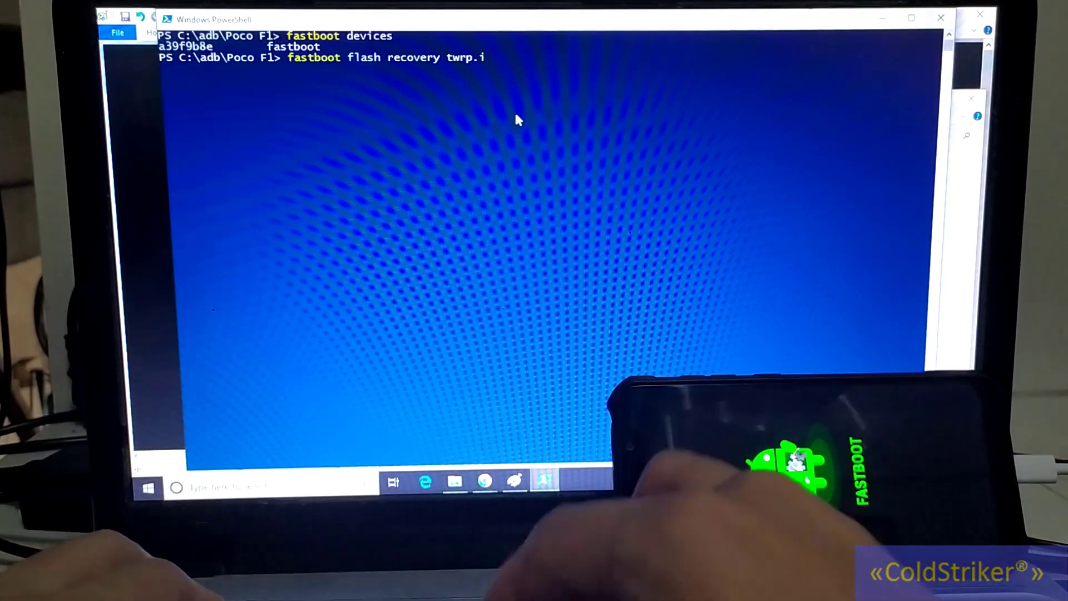
text(mg)
text(fast)
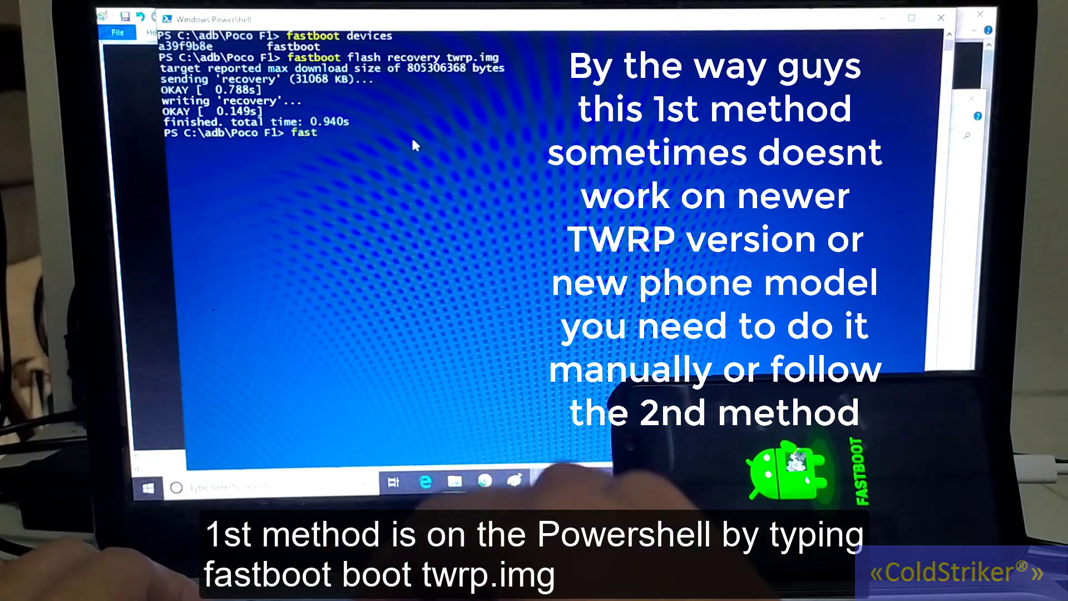
- Write out the fastboot boot twrp.img command at the new prompt
text(boot)
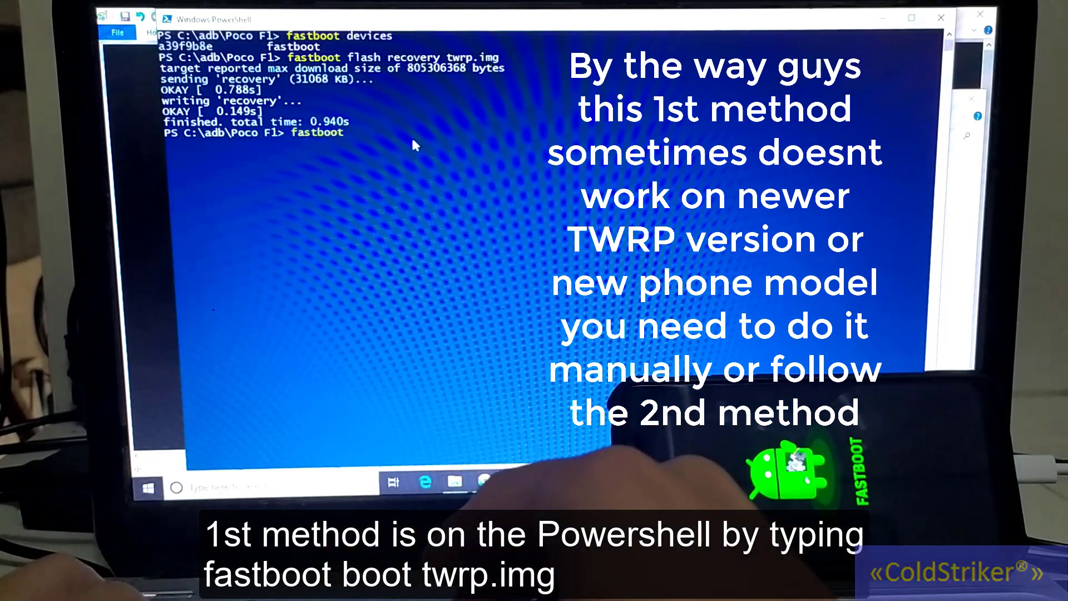
text(boot)
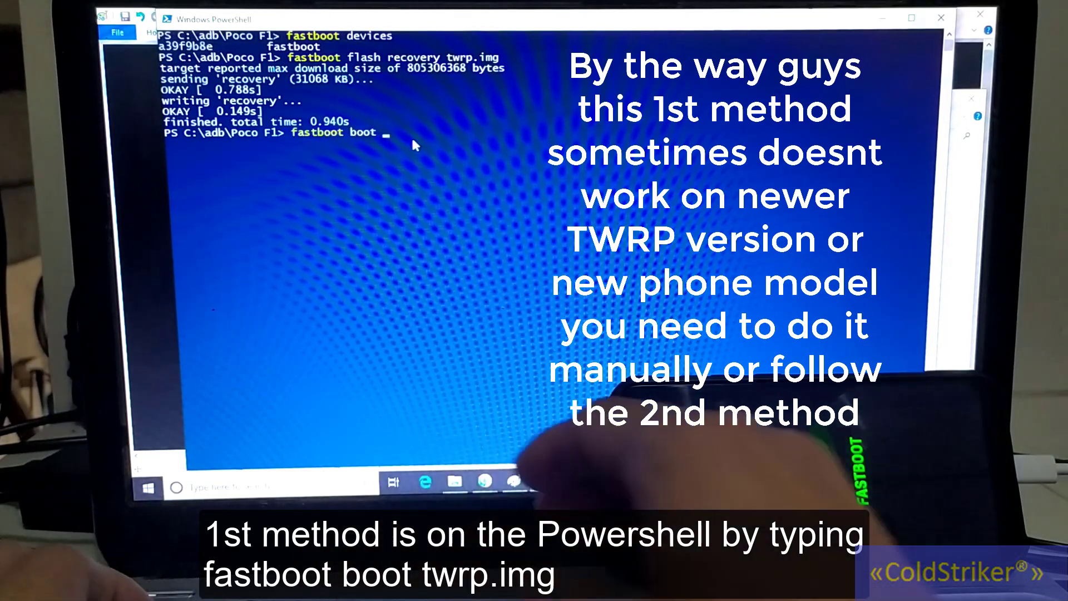
text(tw)
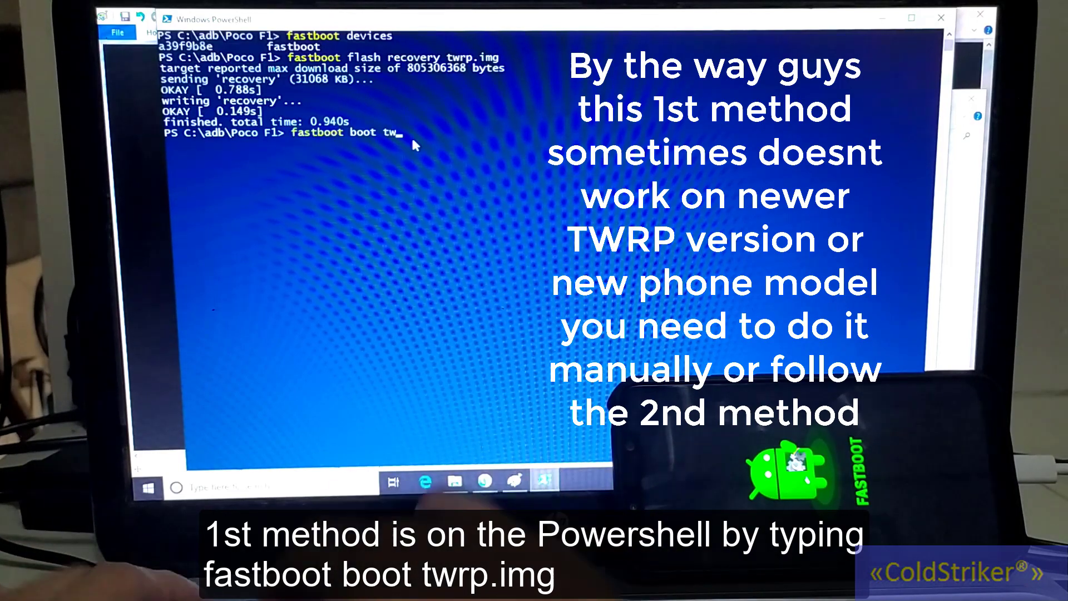
text(rp.im)
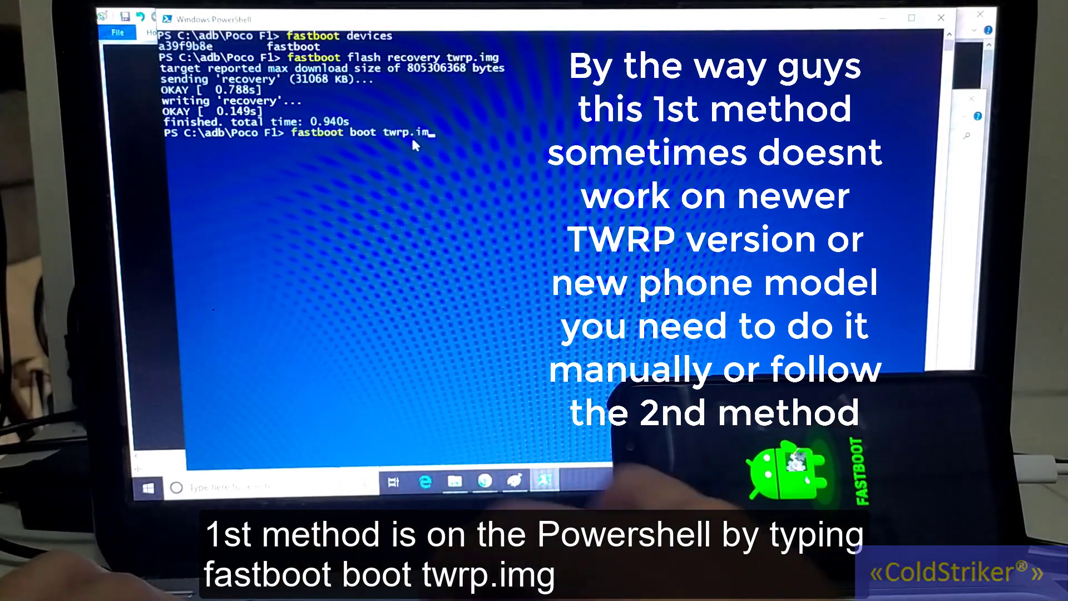